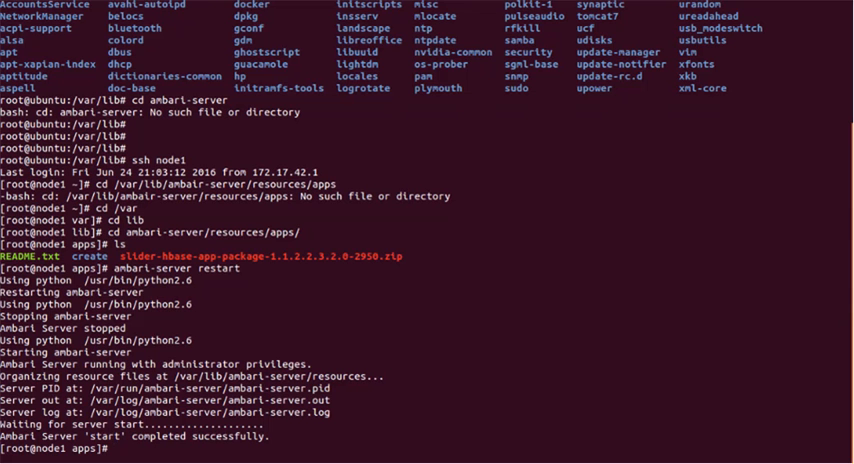
- Clear the node1 terminal screen and begin a new ssh command
{"action": "type", "text": "clear"}
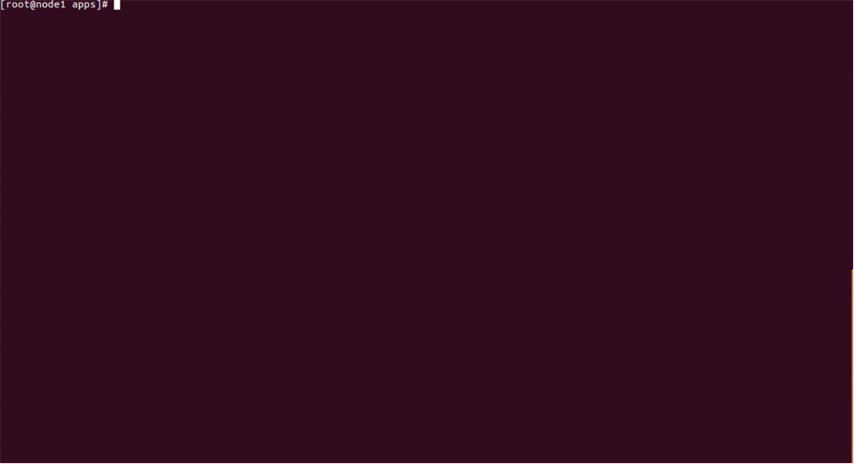
{"action": "type", "text": "ssh"}
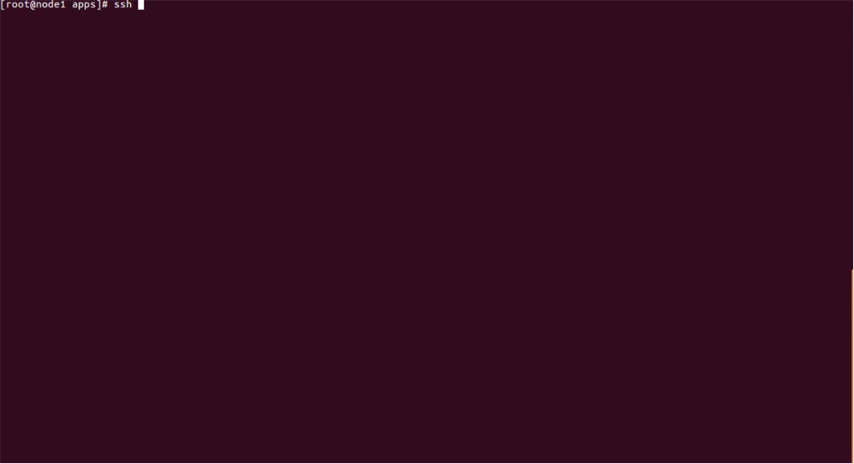
- Connect to node4 over ssh
{"action": "type", "text": "node4"}
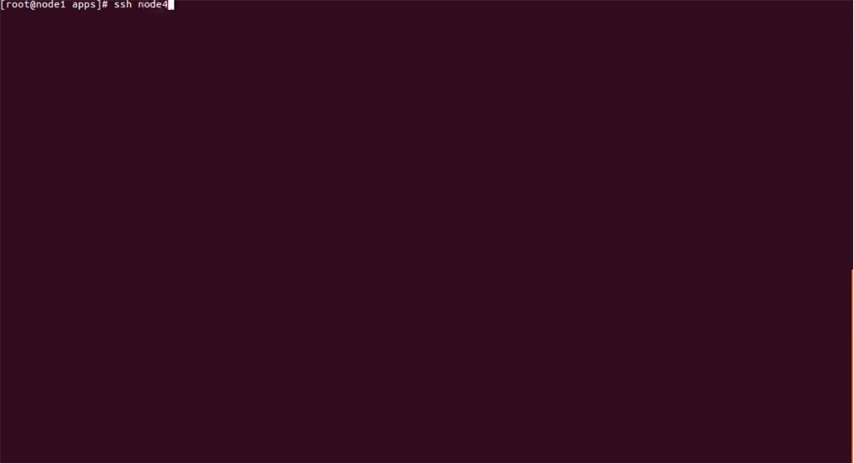
{"action": "key", "text": "Return"}
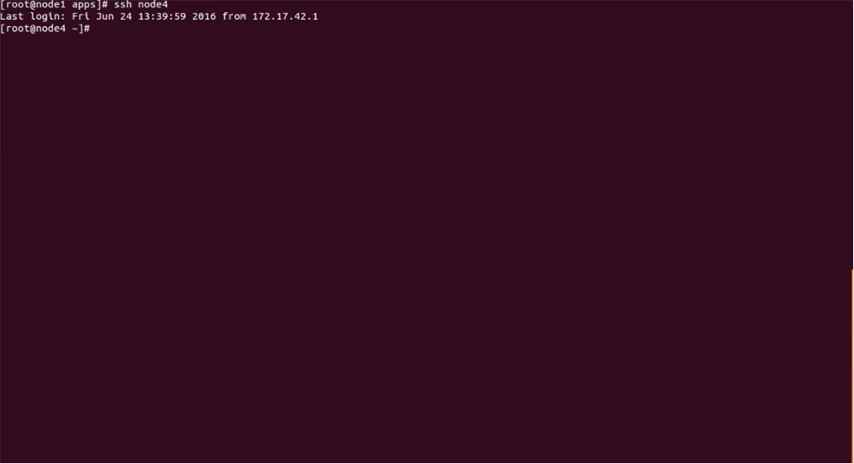
- Check that the slapd service is running via 'service slapd status', then begin another ssh
{"action": "type", "text": "service s"}
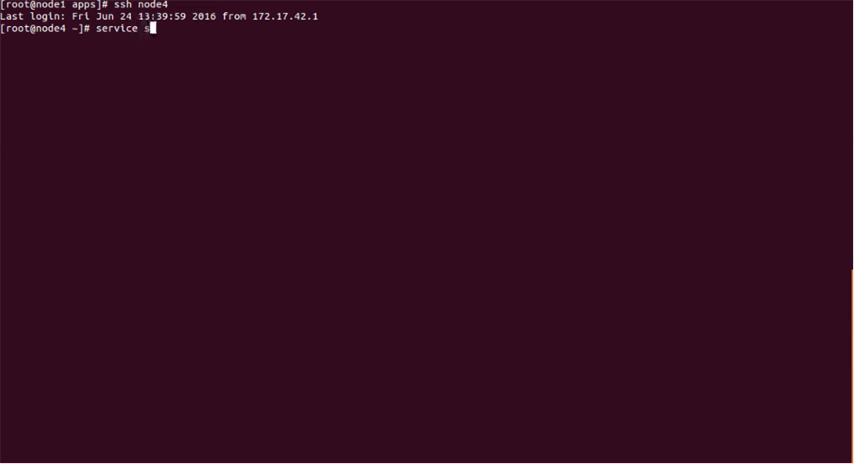
{"action": "type", "text": "lap"}
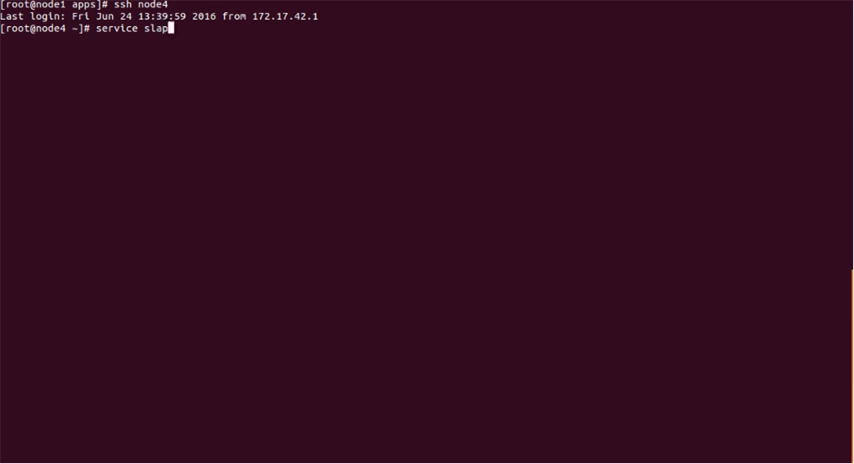
{"action": "type", "text": "d"}
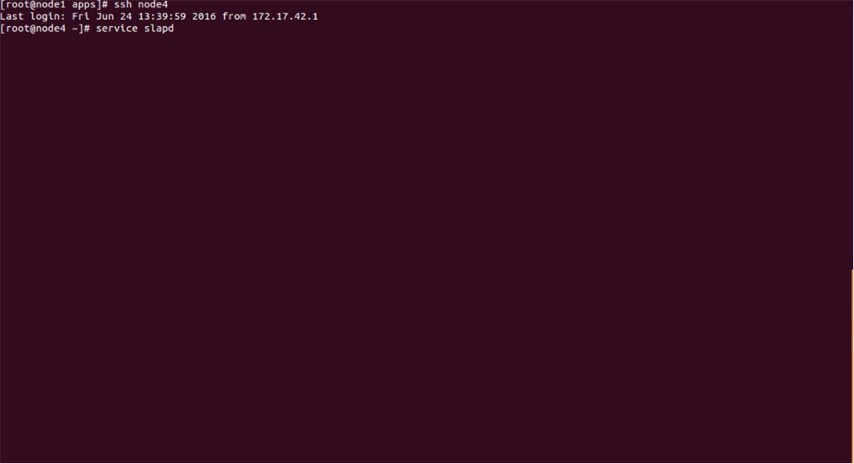
{"action": "type", "text": "status"}
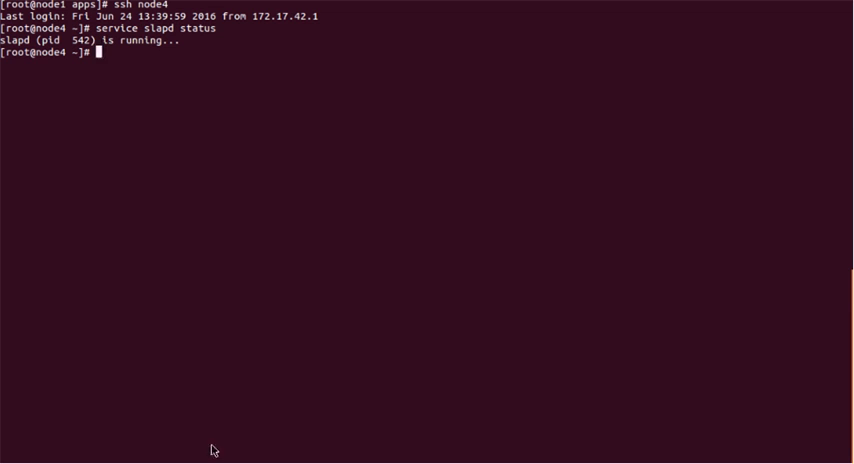
{"action": "mouse_move", "coordinate": [180, 56]}
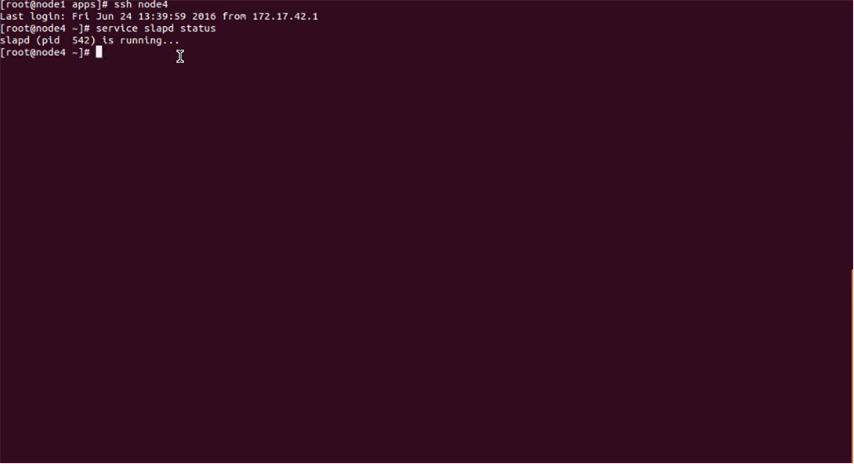
{"action": "type", "text": "ssh"}
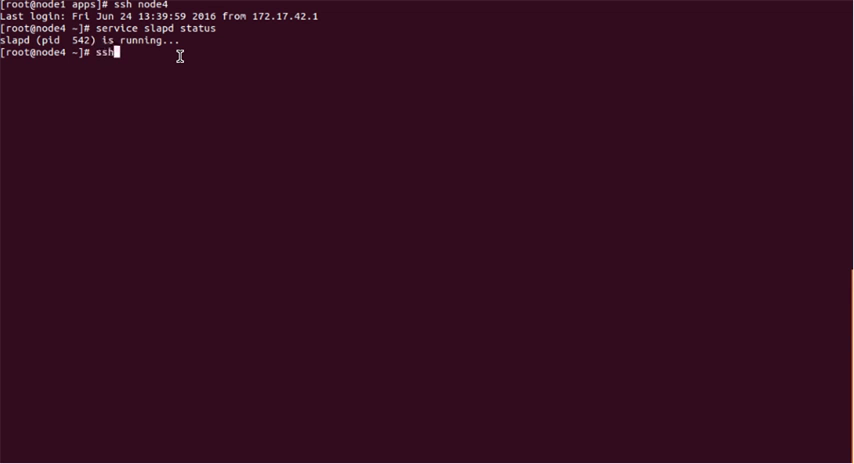
- Return to node1 over ssh and stop the Ambari server with 'ambari-server stop'
{"action": "type", "text": "node1"}
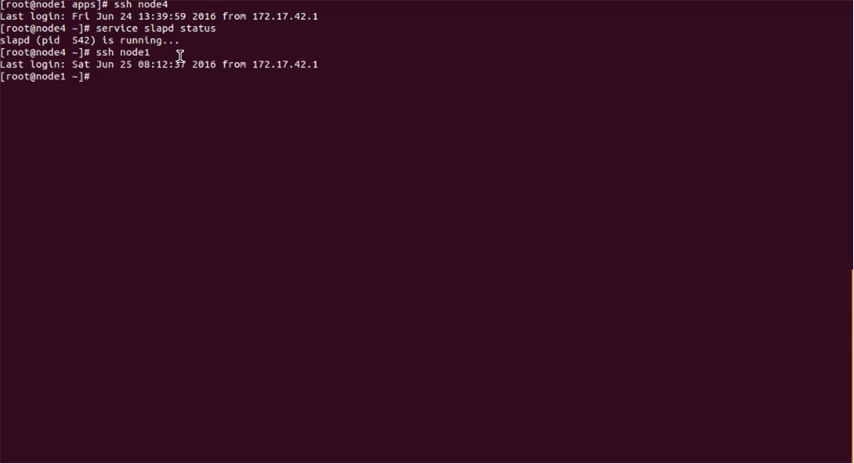
{"action": "type", "text": "amba"}
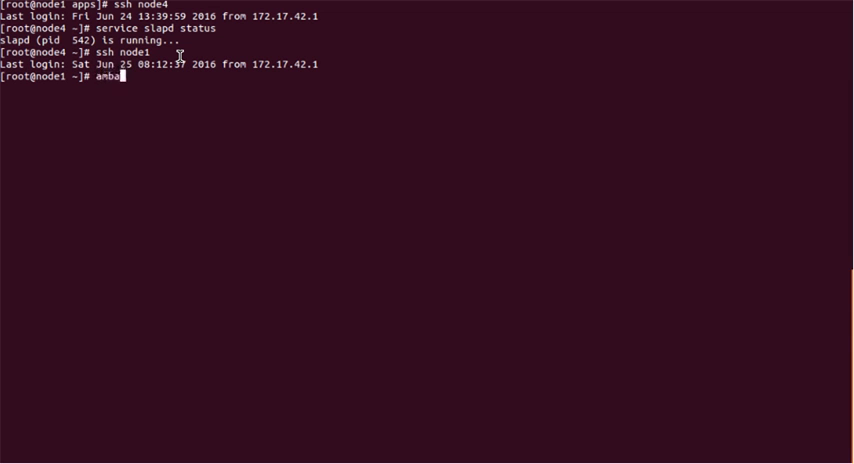
{"action": "type", "text": "ri-server stop"}
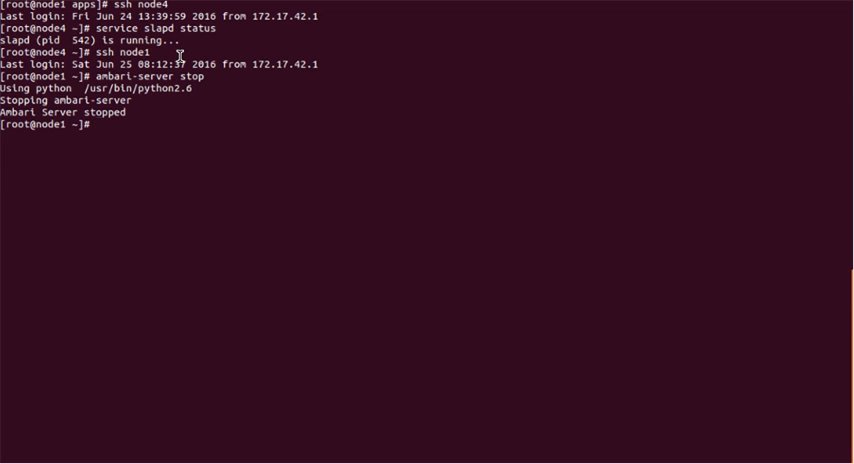
{"action": "type", "text": "ambari-s"}
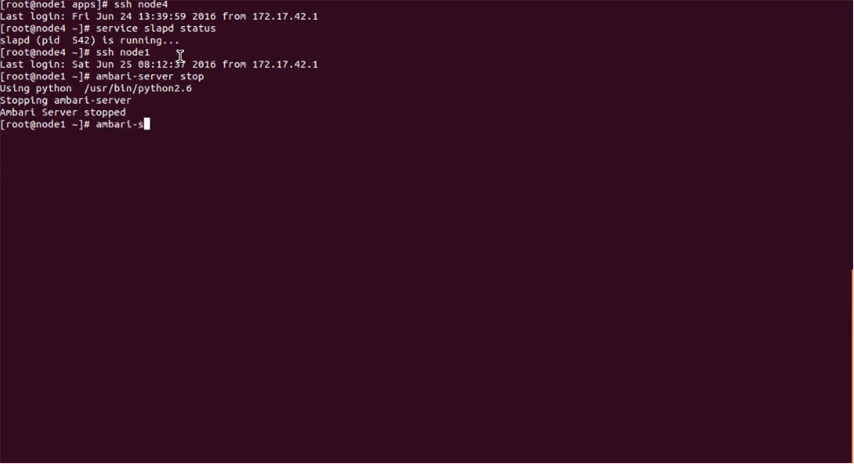
- Run 'ambari-server setup-ldap' and abort it at the Primary URL prompt
{"action": "type", "text": "erver set"}
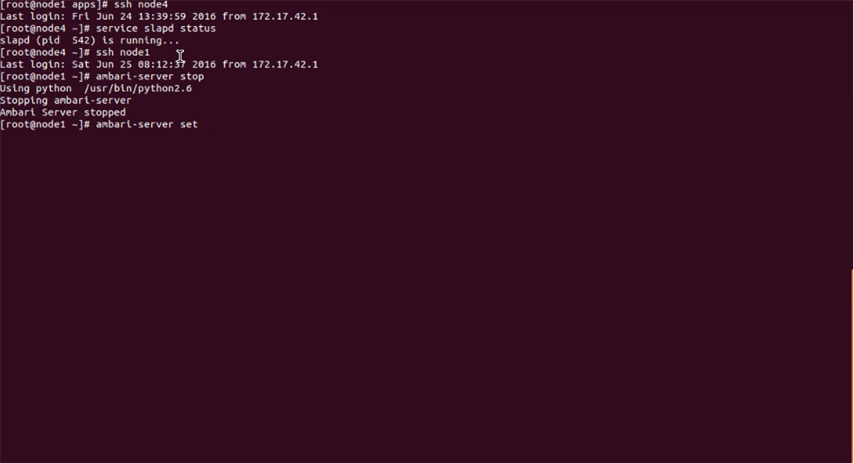
{"action": "type", "text": "up-ldap"}
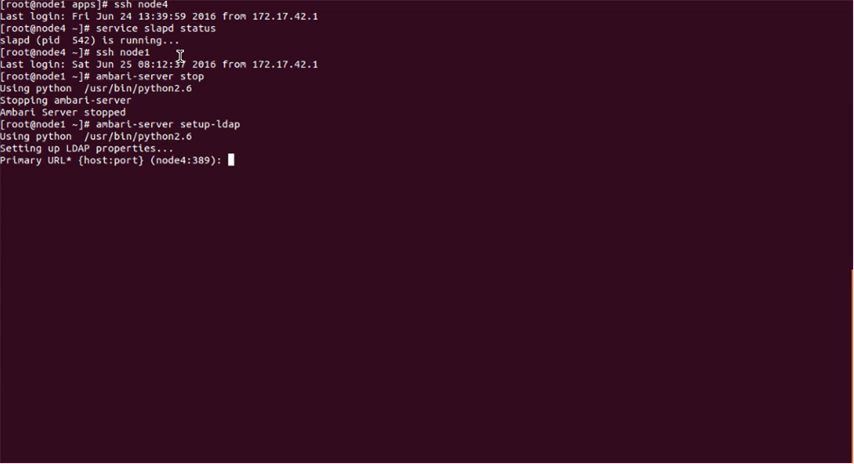
{"action": "key", "text": "ctrl+c"}
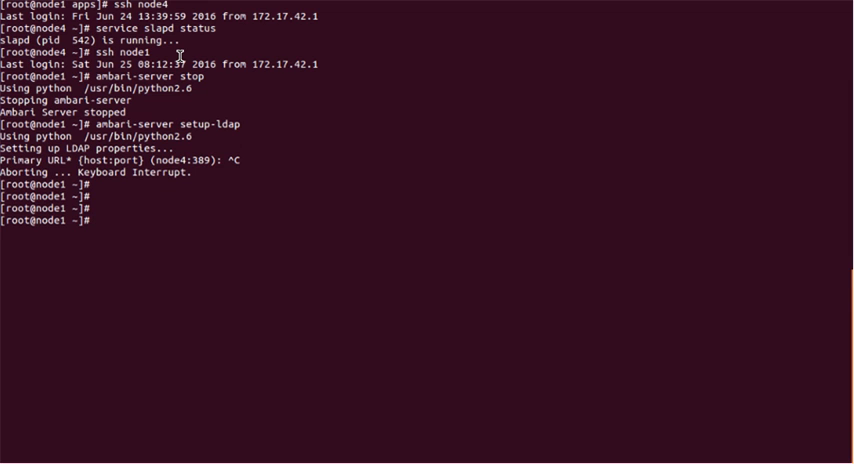
- Start the Ambari server again with 'ambari-server start' until it completes successfully
{"action": "type", "text": "ambari-"}
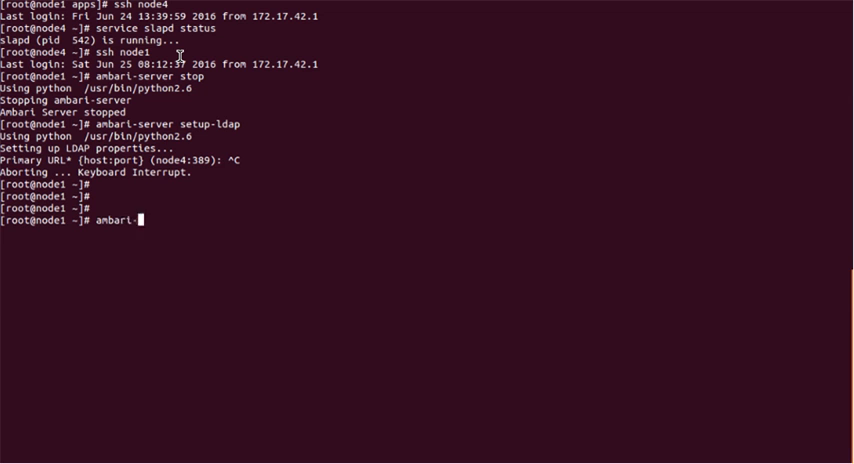
{"action": "type", "text": "server start"}
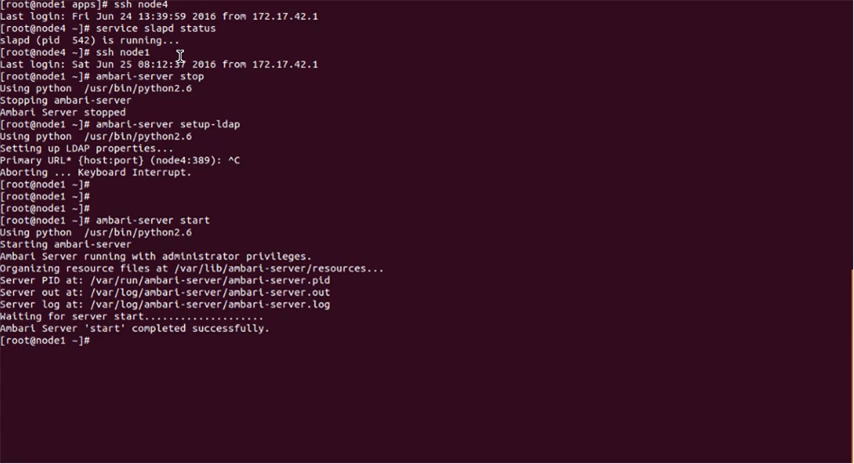
{"action": "type", "text": "ambari-server"}
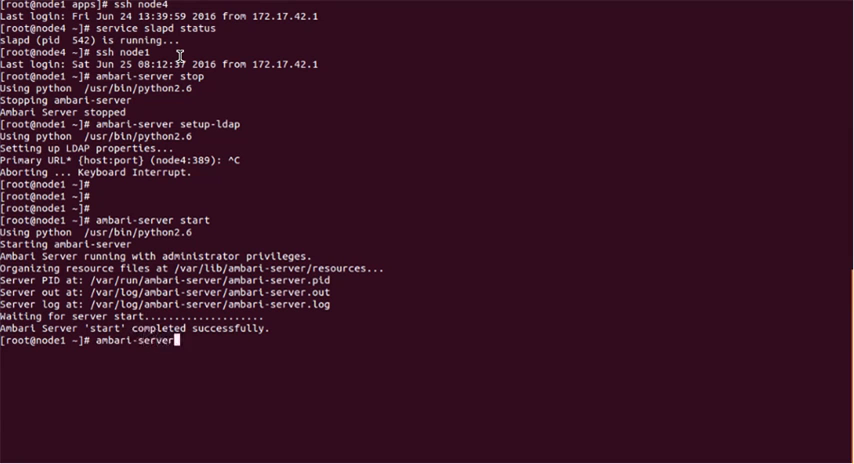
- Run 'ambari-server sync-ldap --all' as admin and complete the sync
{"action": "type", "text": "sync"}
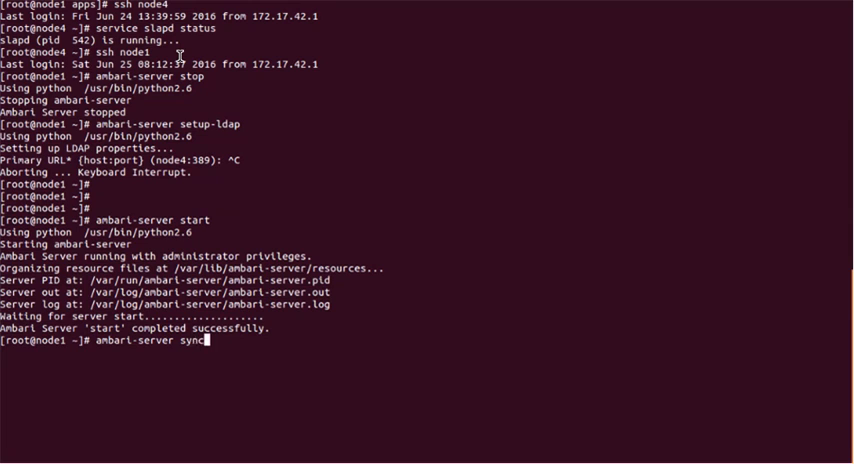
{"action": "type", "text": "-la"}
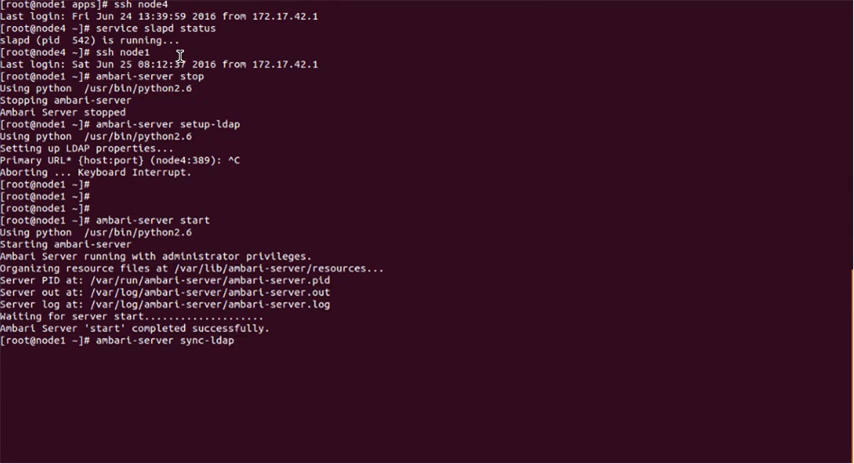
{"action": "type", "text": "--all"}
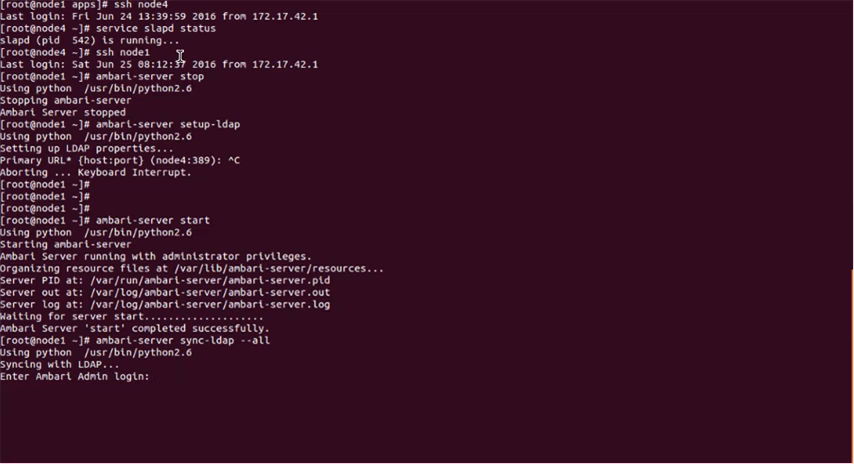
{"action": "type", "text": "a"}
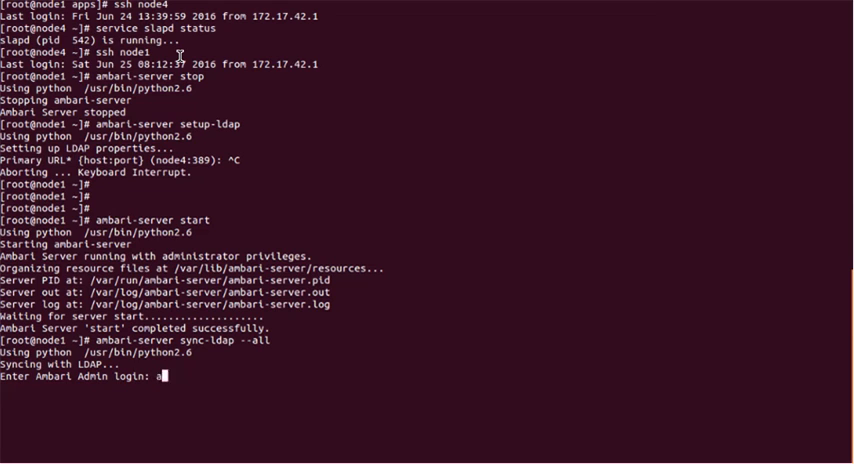
{"action": "type", "text": "dmin"}
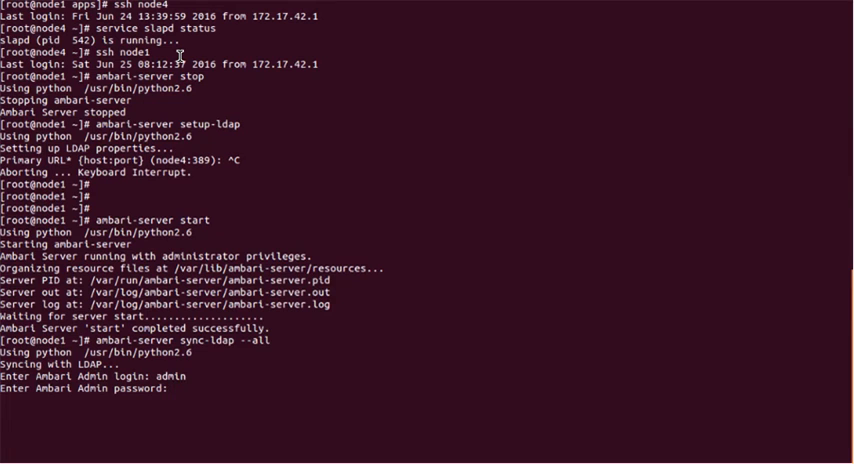
{"action": "key", "text": "Return"}
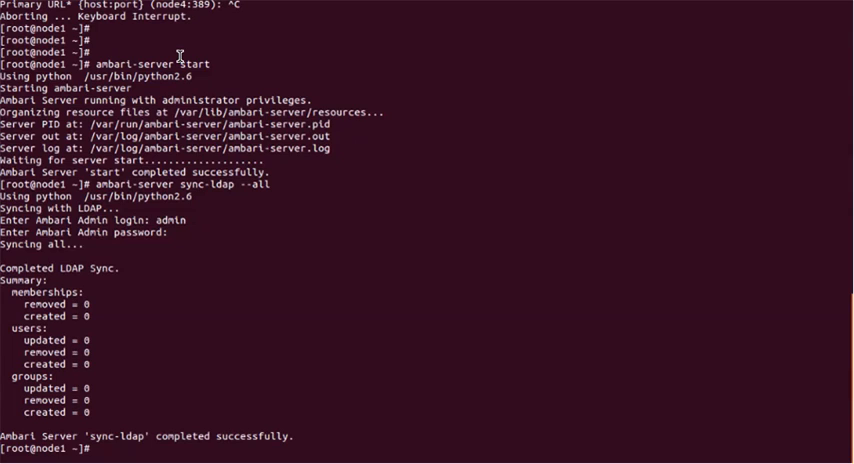
{"action": "mouse_move", "coordinate": [448, 164]}
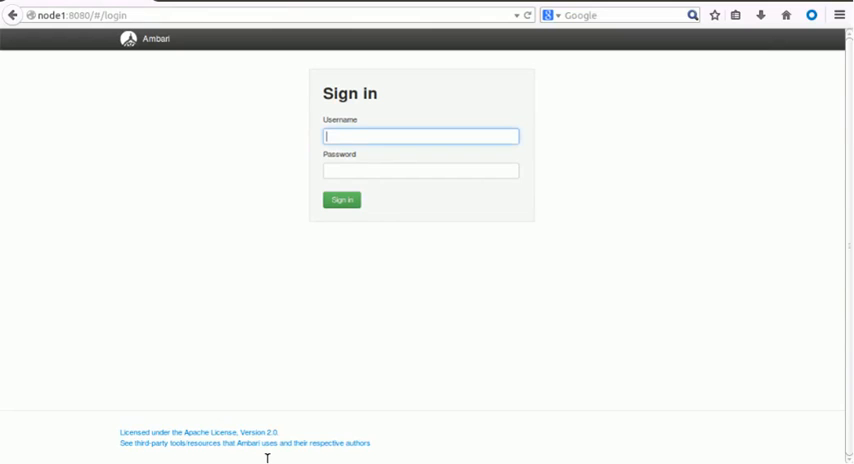
- Log into the Ambari web UI as admin to reach the dashboard
{"action": "type", "text": "admin"}
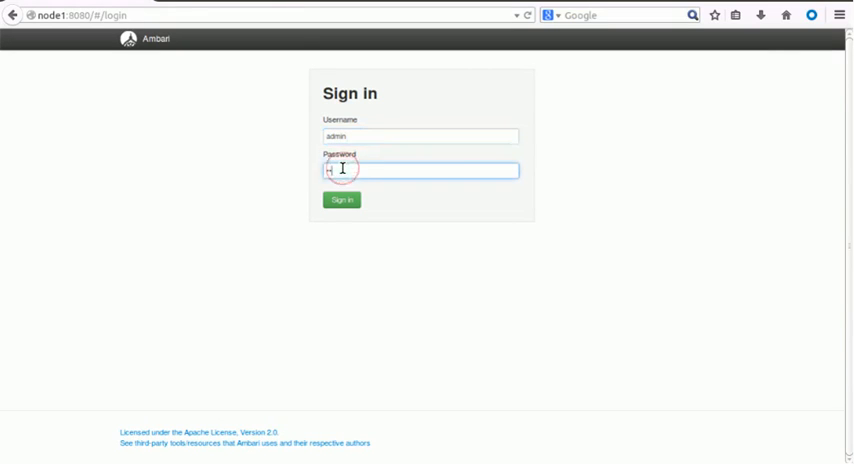
{"action": "type", "text": "assword"}
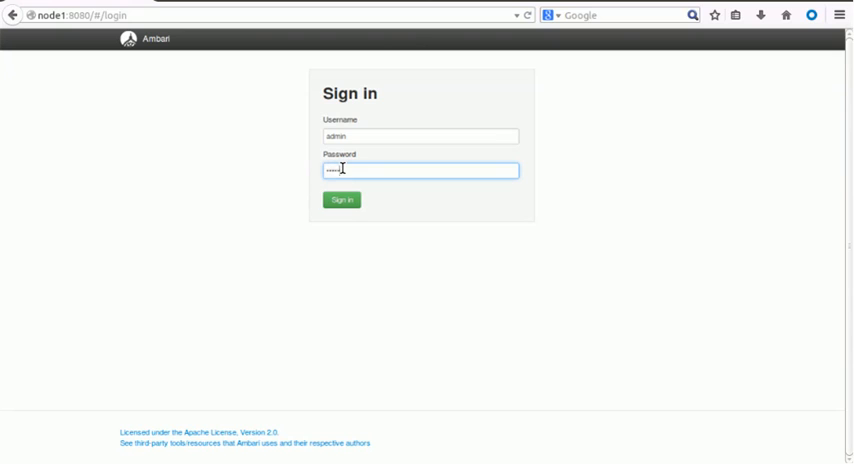
{"action": "left_click", "coordinate": [340, 200]}
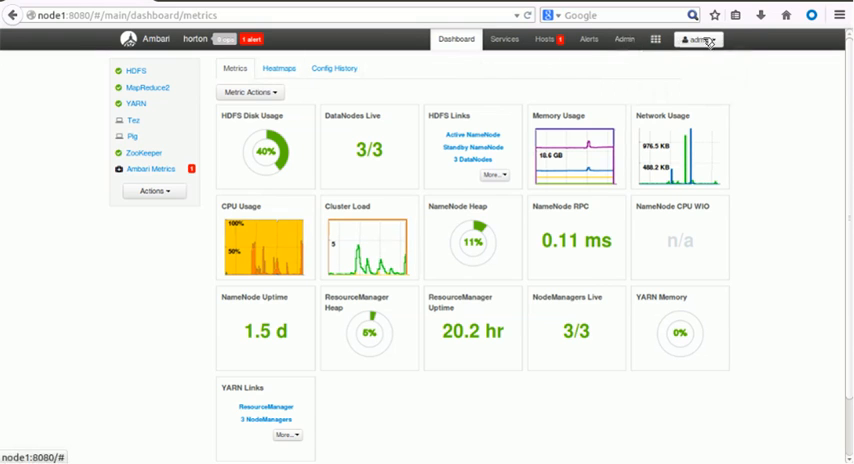
- View the Users list under Manage Ambari showing admin and LDAP users, then return to the dashboard
{"action": "left_click", "coordinate": [696, 40]}
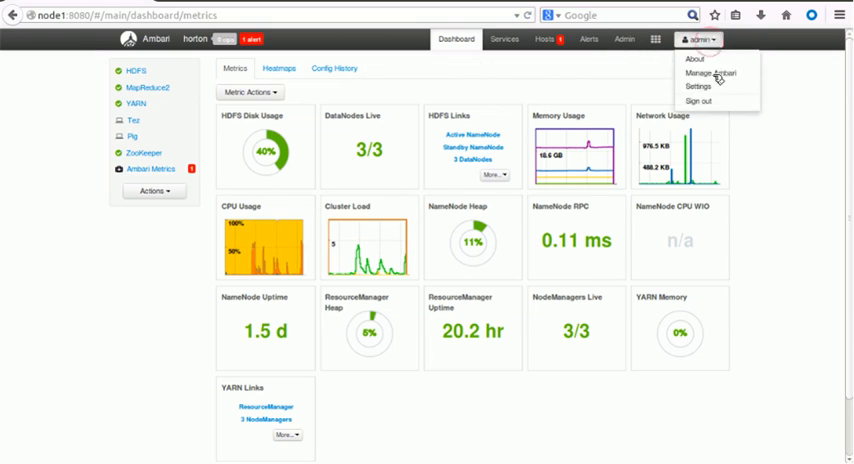
{"action": "left_click", "coordinate": [712, 72]}
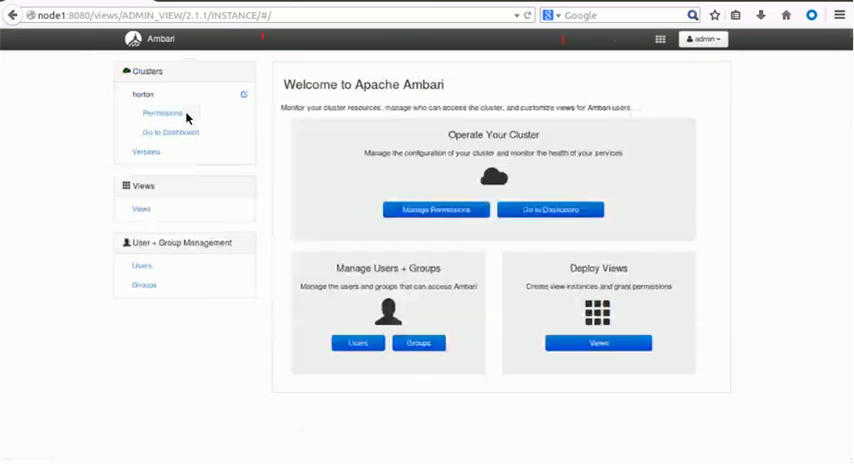
{"action": "left_click", "coordinate": [140, 266]}
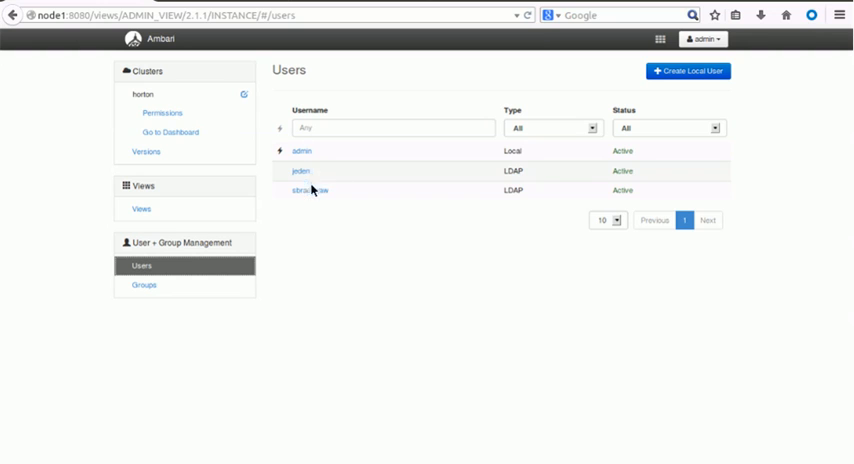
{"action": "mouse_move", "coordinate": [518, 192]}
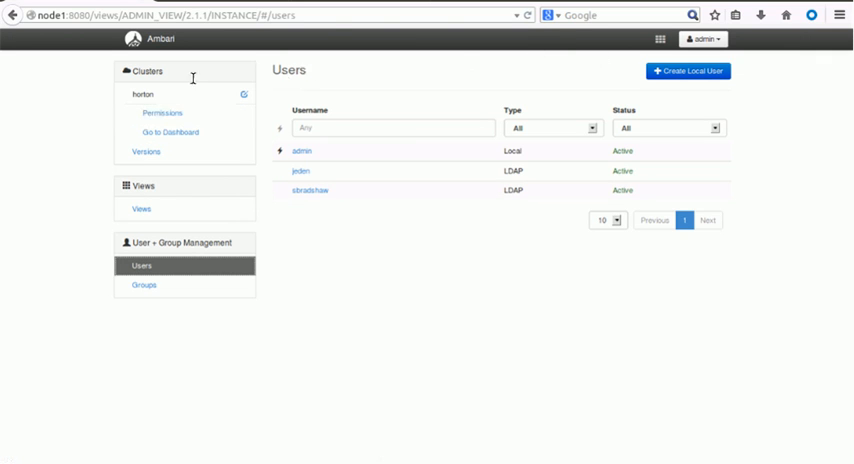
{"action": "mouse_move", "coordinate": [172, 132]}
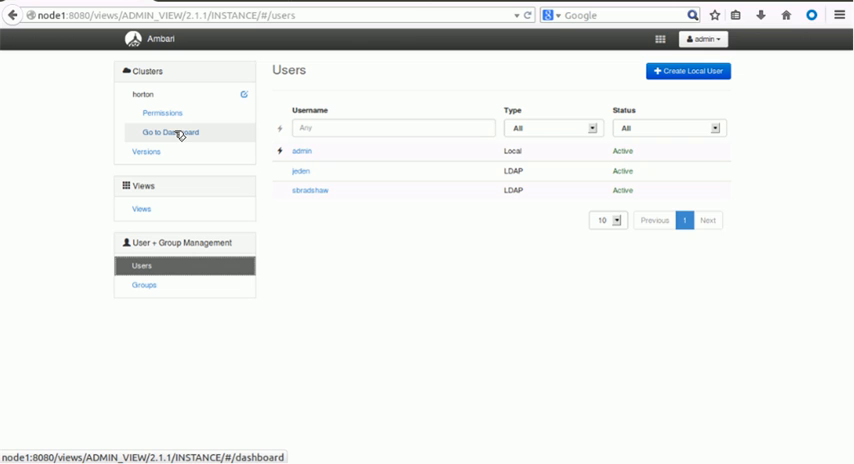
{"action": "left_click", "coordinate": [168, 132]}
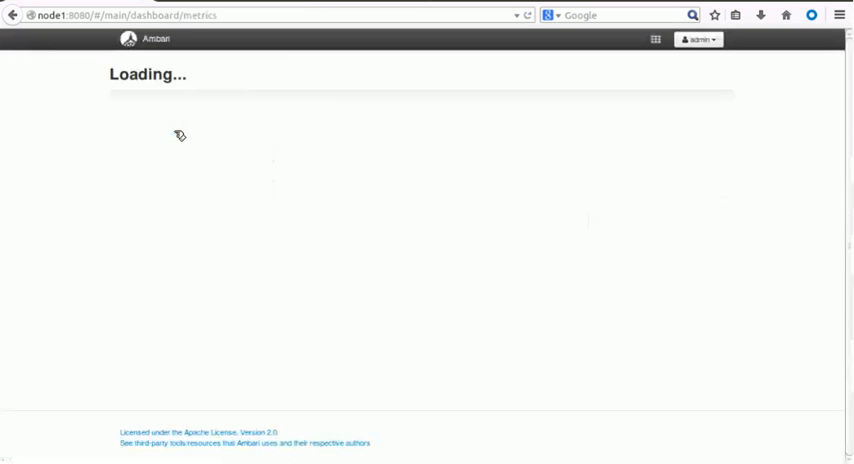